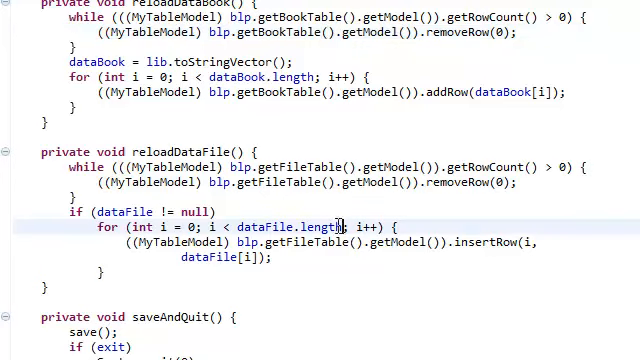
- Review the reloadDataFile and openBook code while the running Library System's book table stays empty
{"action": "scroll", "scroll_direction": "up", "scroll_amount": 3}
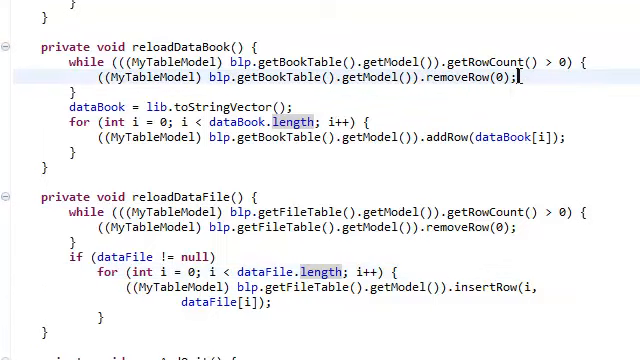
{"action": "mouse_move", "coordinate": [538, 84]}
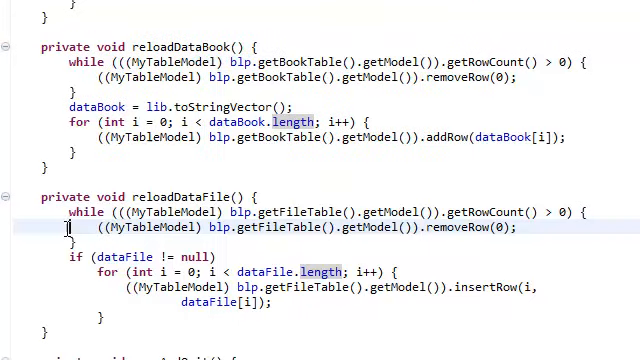
{"action": "left_click_drag", "start_coordinate": [70, 212], "coordinate": [104, 318]}
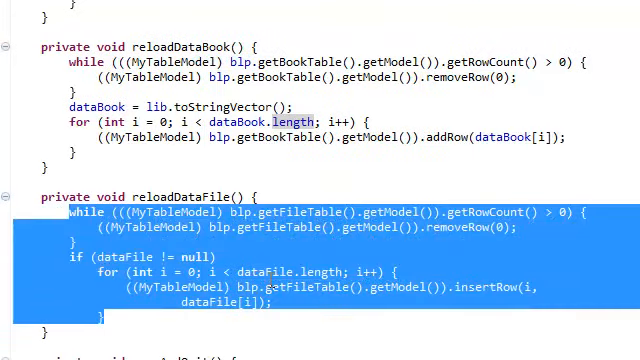
{"action": "scroll", "scroll_direction": "up", "scroll_amount": 3}
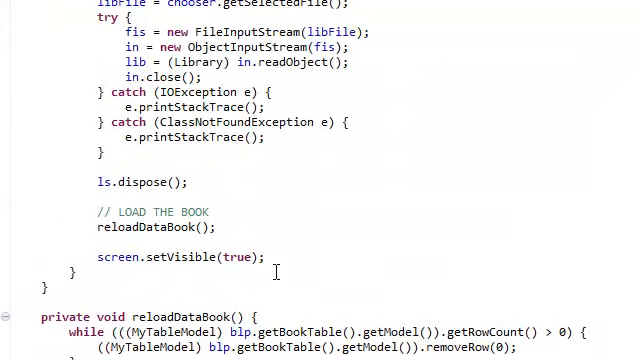
{"action": "scroll", "scroll_direction": "up", "scroll_amount": 3}
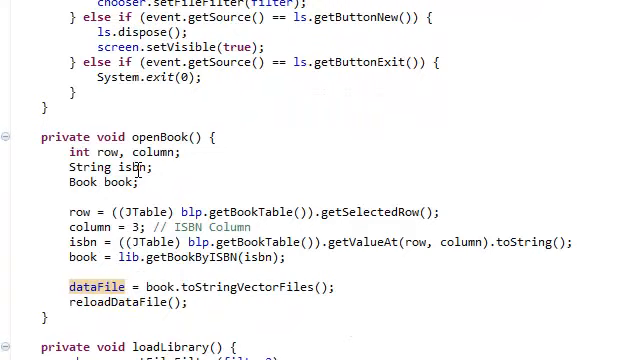
{"action": "scroll", "scroll_direction": "down", "scroll_amount": 3}
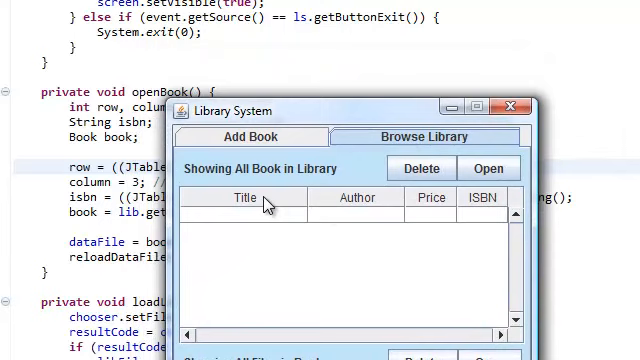
{"action": "mouse_move", "coordinate": [372, 204]}
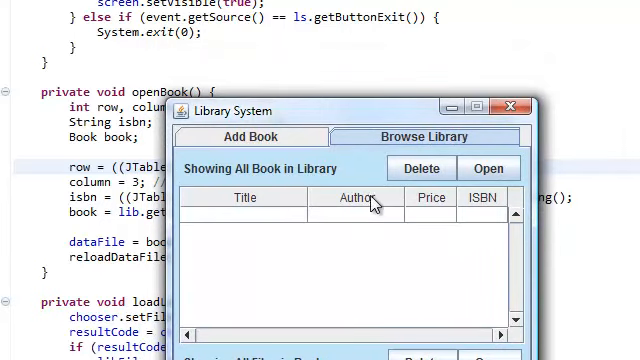
{"action": "mouse_move", "coordinate": [334, 178]}
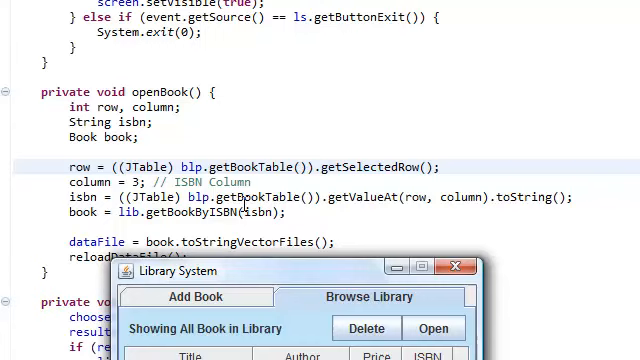
{"action": "mouse_move", "coordinate": [362, 272]}
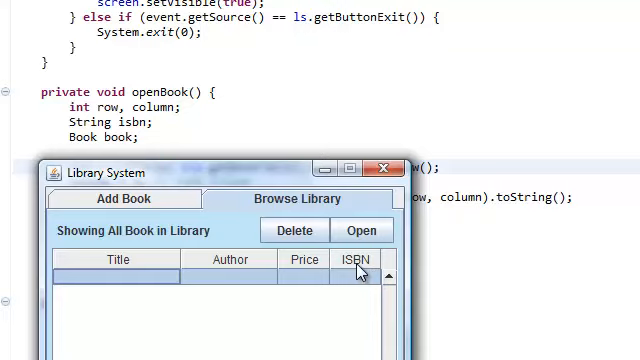
{"action": "mouse_move", "coordinate": [136, 272]}
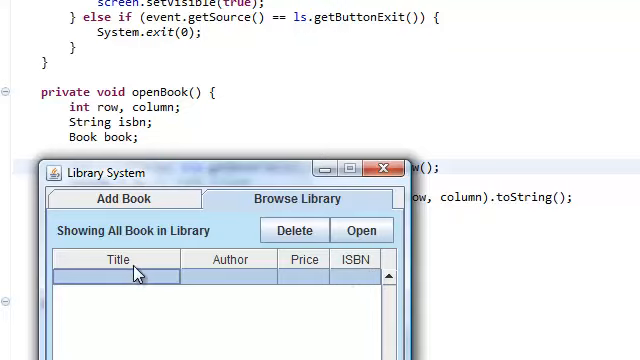
{"action": "mouse_move", "coordinate": [304, 262]}
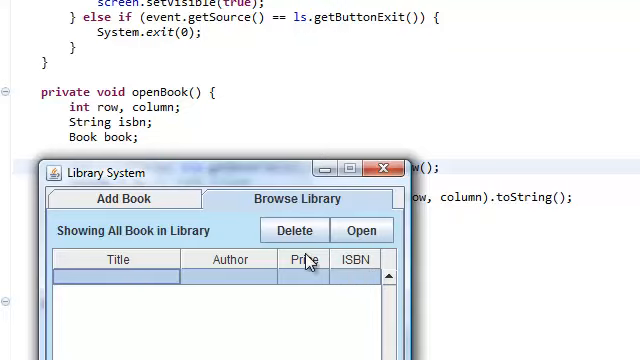
{"action": "mouse_move", "coordinate": [360, 268]}
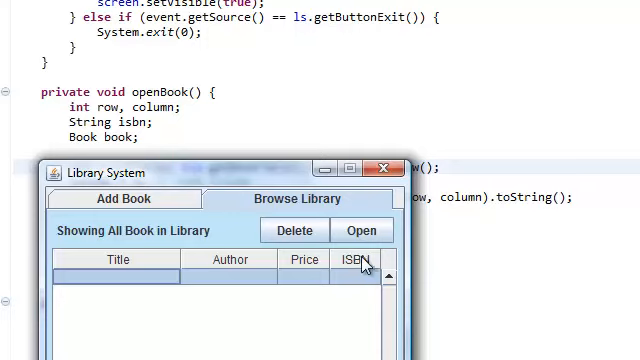
{"action": "mouse_move", "coordinate": [250, 252]}
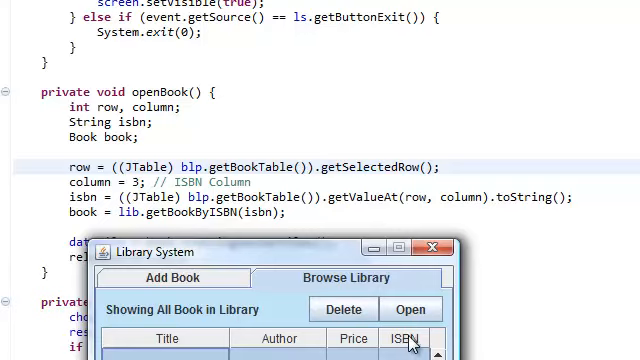
{"action": "mouse_move", "coordinate": [400, 344]}
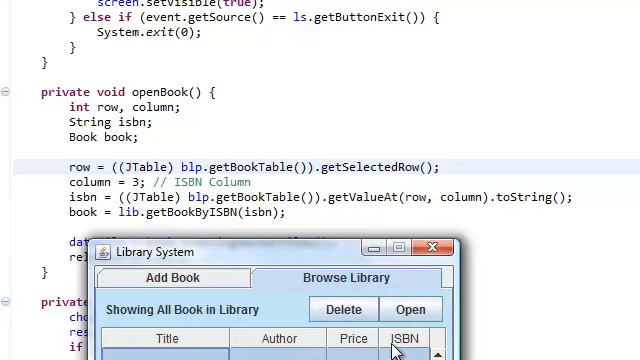
{"action": "mouse_move", "coordinate": [270, 278]}
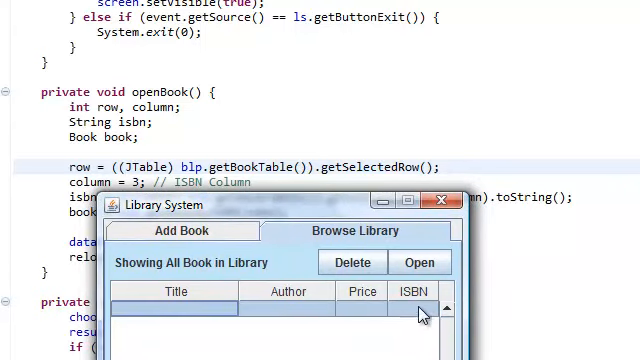
{"action": "mouse_move", "coordinate": [378, 292]}
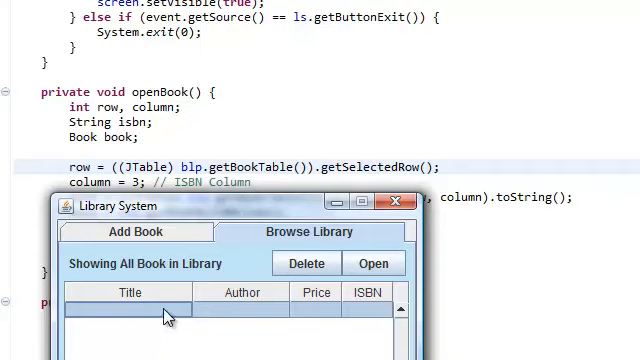
{"action": "mouse_move", "coordinate": [92, 322]}
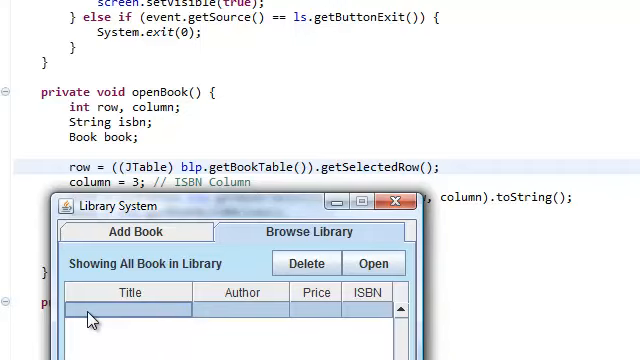
{"action": "mouse_move", "coordinate": [460, 160]}
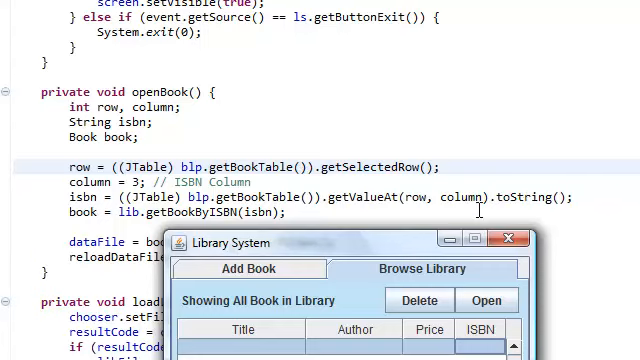
{"action": "mouse_move", "coordinate": [180, 240]}
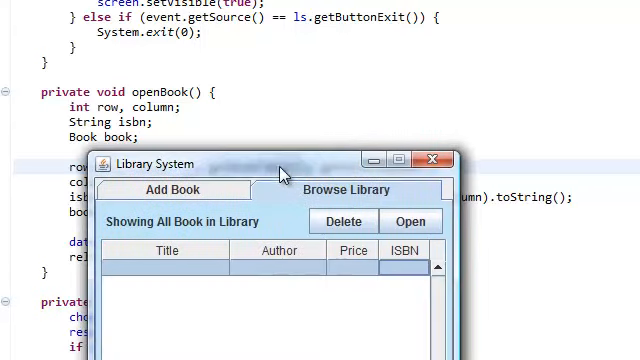
{"action": "mouse_move", "coordinate": [332, 204]}
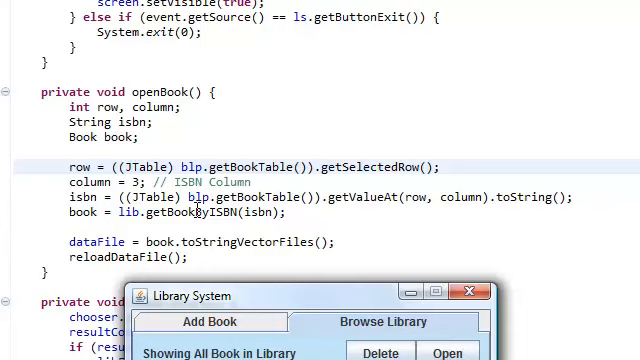
{"action": "scroll", "scroll_direction": "down", "scroll_amount": 3}
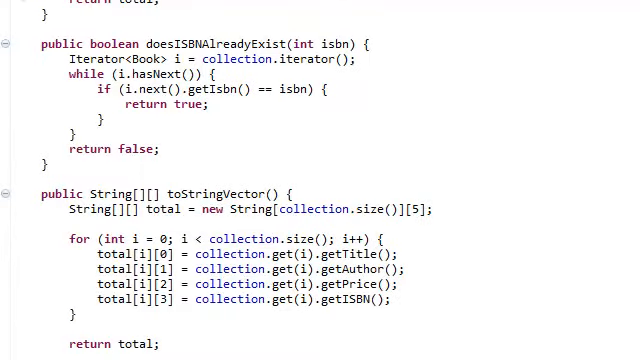
{"action": "scroll", "scroll_direction": "up", "scroll_amount": 3}
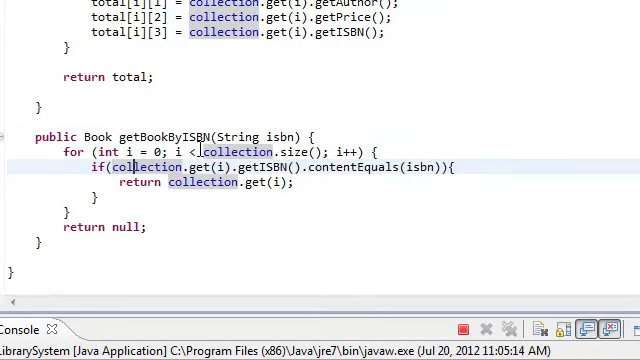
{"action": "mouse_move", "coordinate": [280, 136]}
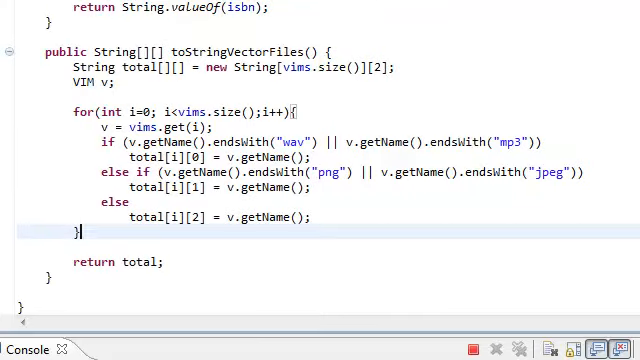
{"action": "mouse_move", "coordinate": [408, 90]}
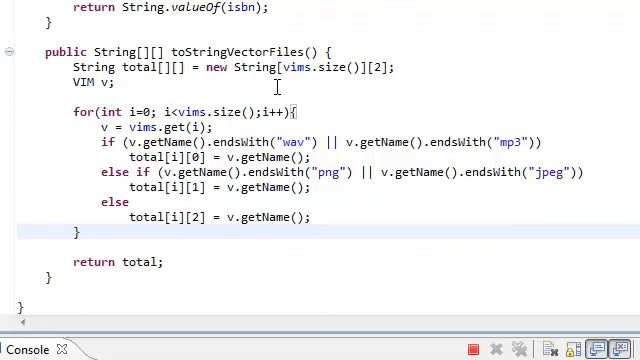
{"action": "mouse_move", "coordinate": [276, 84]}
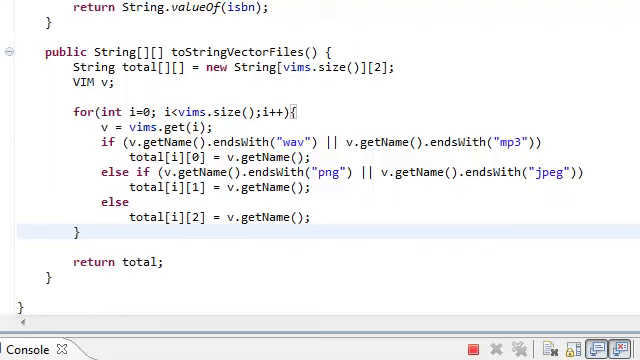
{"action": "scroll", "scroll_direction": "up", "scroll_amount": 3}
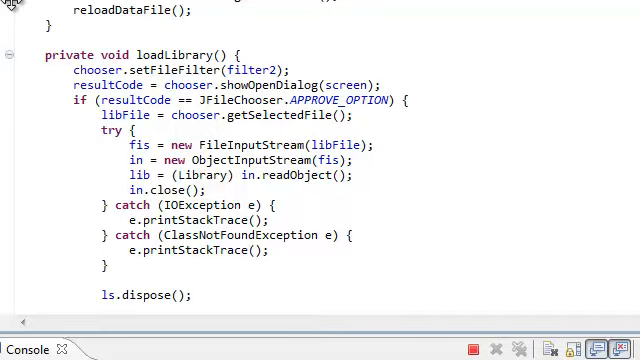
{"action": "scroll", "scroll_direction": "up", "scroll_amount": 3}
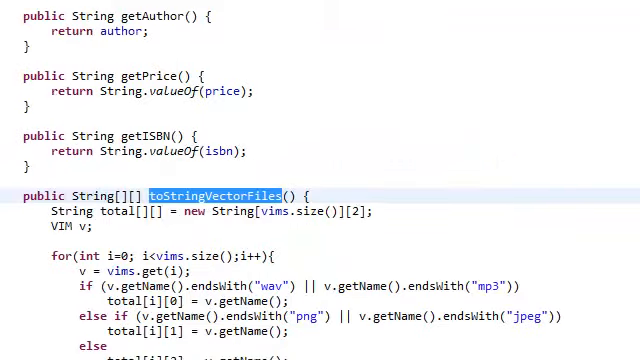
{"action": "scroll", "scroll_direction": "down", "scroll_amount": 3}
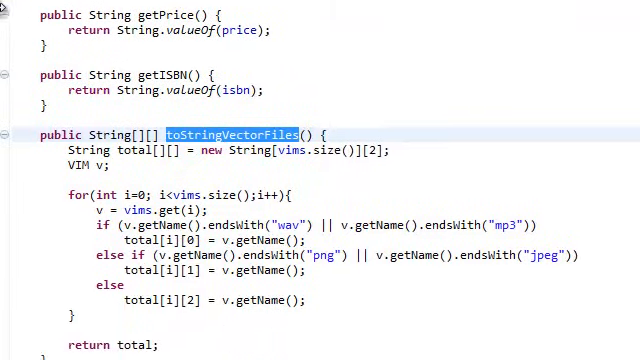
{"action": "scroll", "scroll_direction": "down", "scroll_amount": 3}
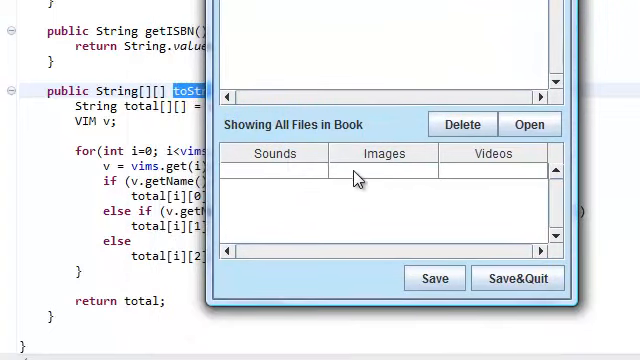
{"action": "mouse_move", "coordinate": [268, 164]}
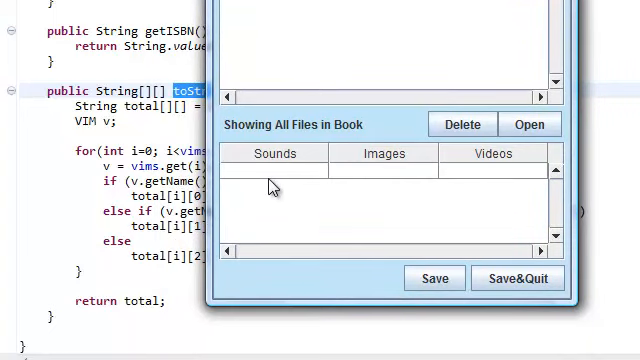
{"action": "mouse_move", "coordinate": [300, 204]}
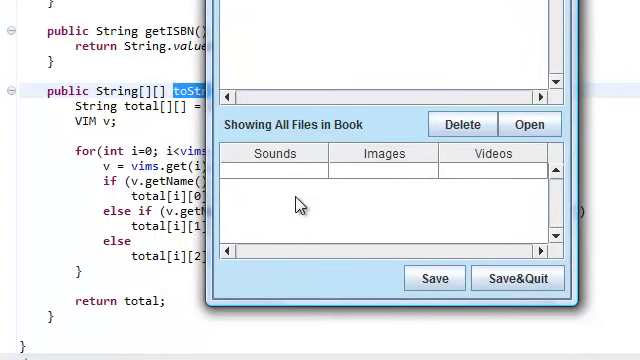
{"action": "mouse_move", "coordinate": [280, 218]}
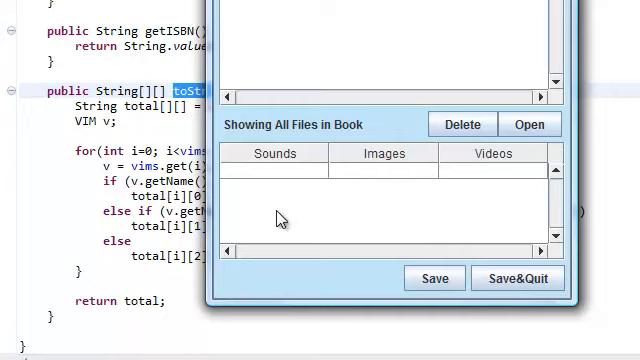
{"action": "mouse_move", "coordinate": [238, 190]}
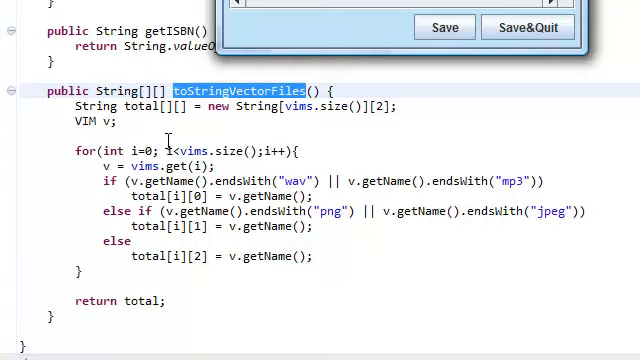
{"action": "mouse_move", "coordinate": [462, 196]}
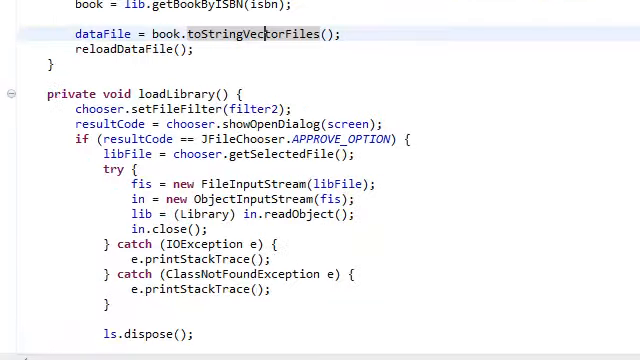
{"action": "scroll", "scroll_direction": "up", "scroll_amount": 3}
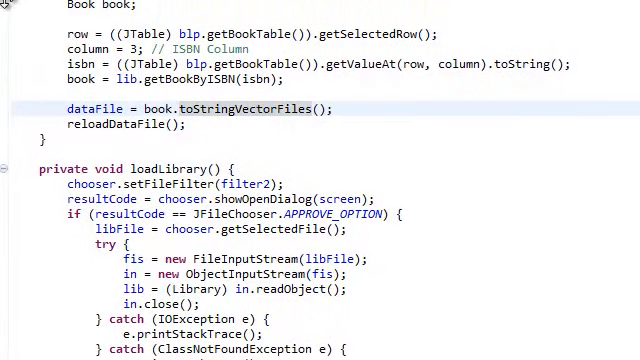
{"action": "scroll", "scroll_direction": "up", "scroll_amount": 3}
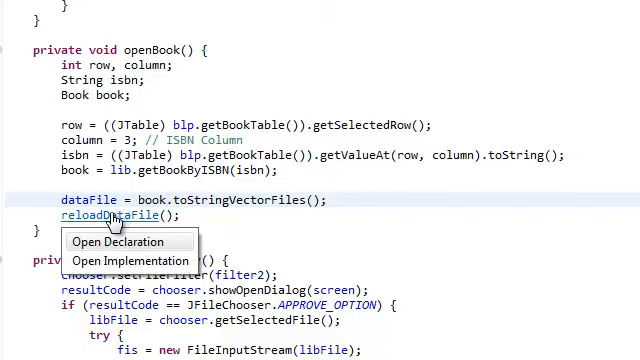
{"action": "left_click", "coordinate": [124, 240]}
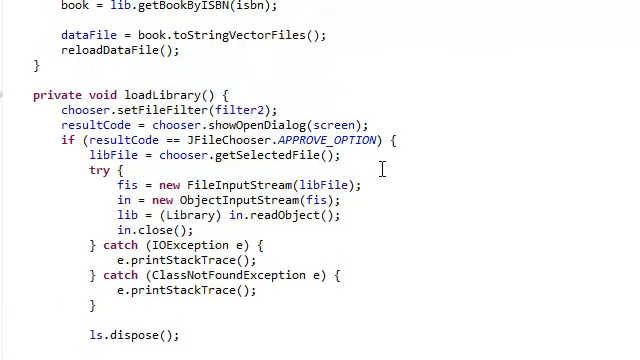
- Scroll through the reloadDataFile code before launching the Library System welcome prompt
{"action": "scroll", "scroll_direction": "down", "scroll_amount": 3}
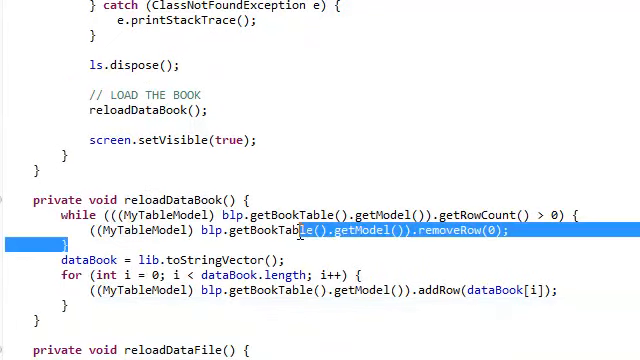
{"action": "scroll", "scroll_direction": "up", "scroll_amount": 3}
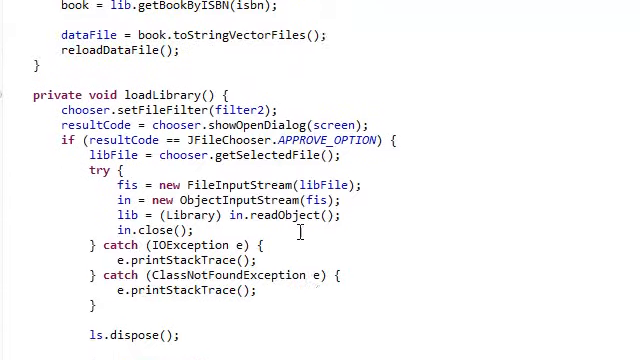
{"action": "scroll", "scroll_direction": "up", "scroll_amount": 3}
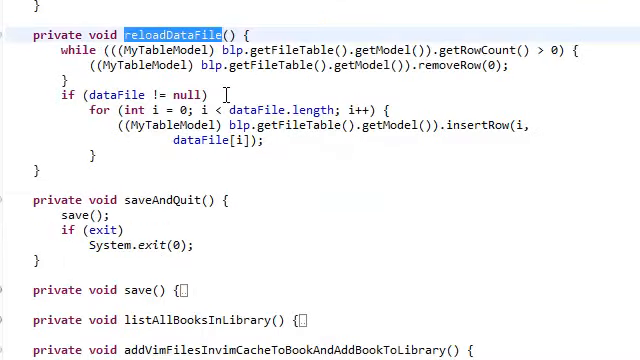
{"action": "scroll", "scroll_direction": "up", "scroll_amount": 3}
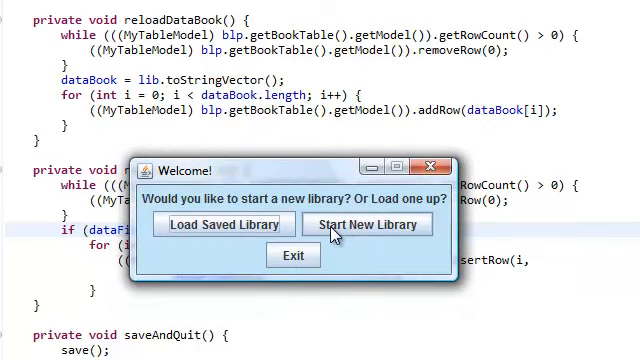
- Start a new empty library and attach lights.mp3 from the Music folder to the book being entered
{"action": "left_click", "coordinate": [368, 224]}
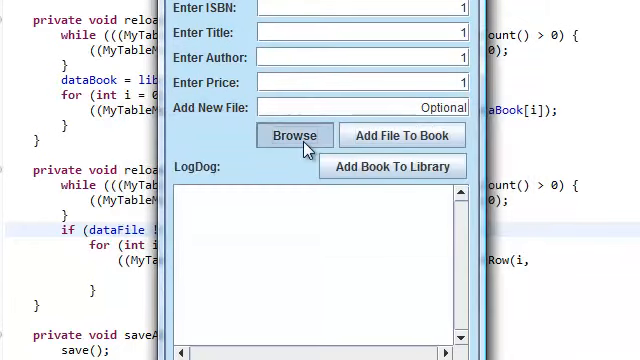
{"action": "left_click", "coordinate": [294, 136]}
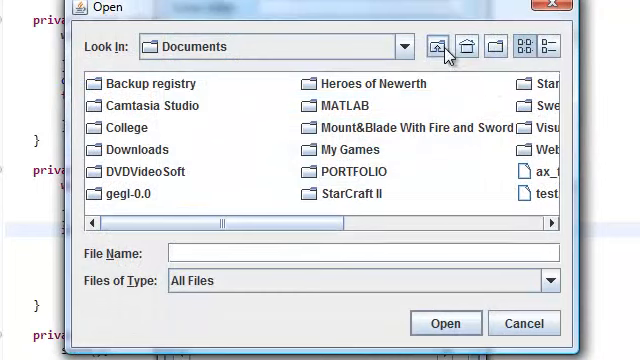
{"action": "left_click", "coordinate": [464, 46]}
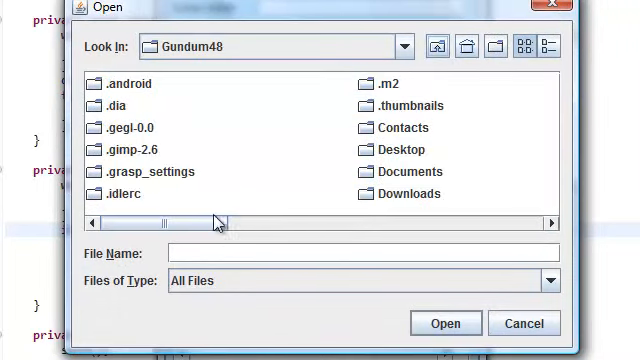
{"action": "left_click", "coordinate": [404, 46]}
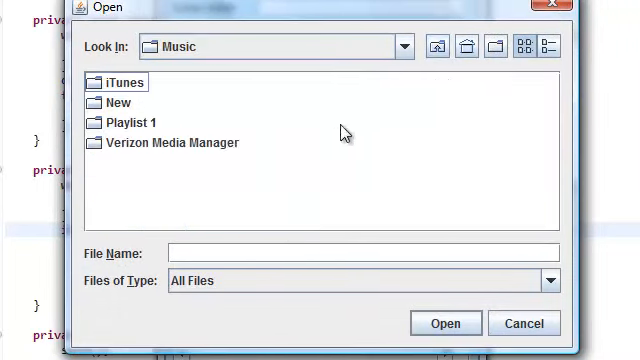
{"action": "double_click", "coordinate": [116, 102]}
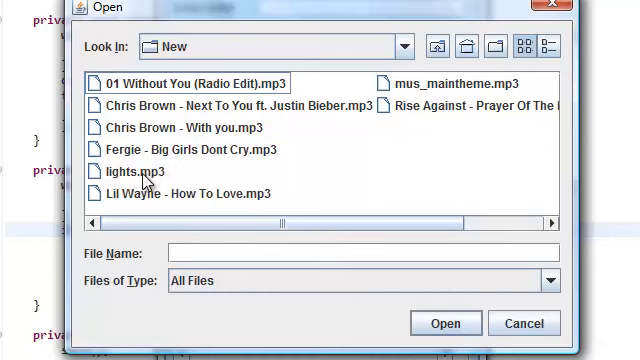
{"action": "left_click", "coordinate": [444, 322]}
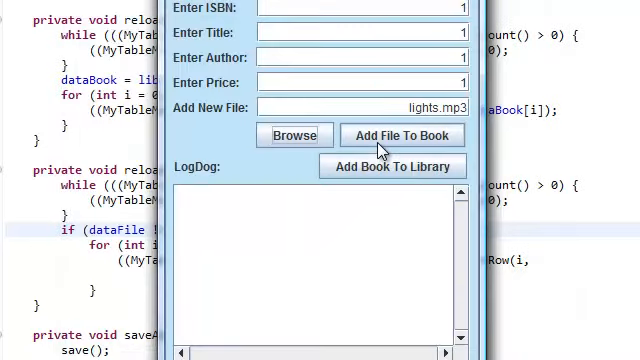
- Add book 1 with lights.mp3 to the library
{"action": "left_click", "coordinate": [400, 136]}
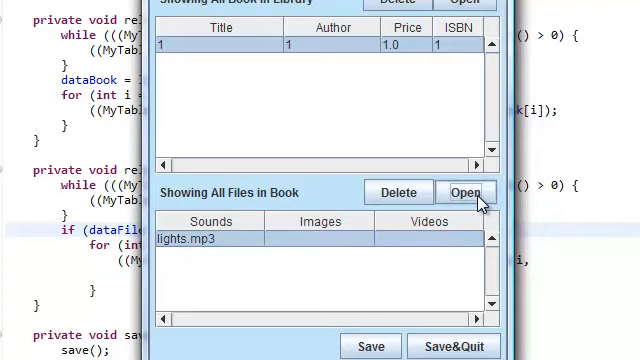
{"action": "mouse_move", "coordinate": [278, 42]}
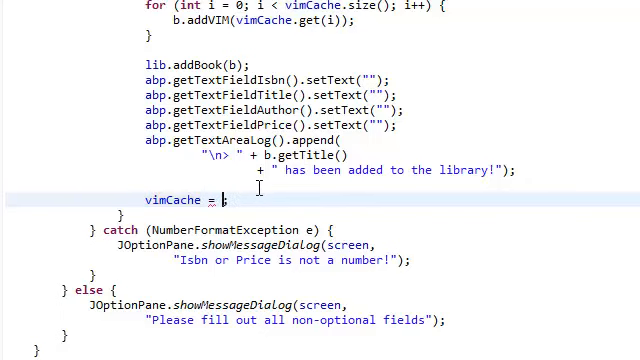
- Insert vimCache = new ArrayList<Vim>(); after the book-added log line in the add-book code
{"action": "scroll", "scroll_direction": "up", "scroll_amount": 3}
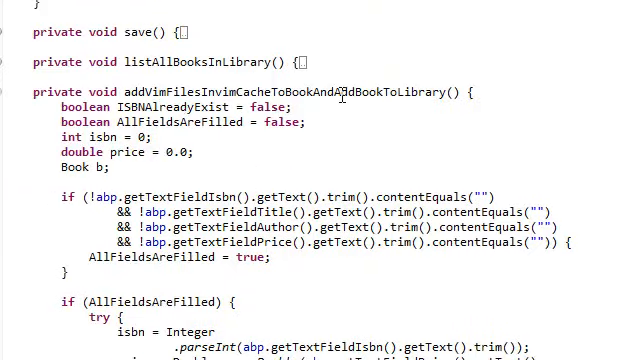
{"action": "scroll", "scroll_direction": "down", "scroll_amount": 3}
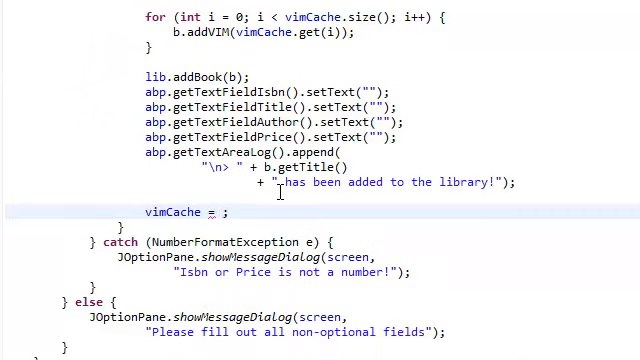
{"action": "scroll", "scroll_direction": "up", "scroll_amount": 3}
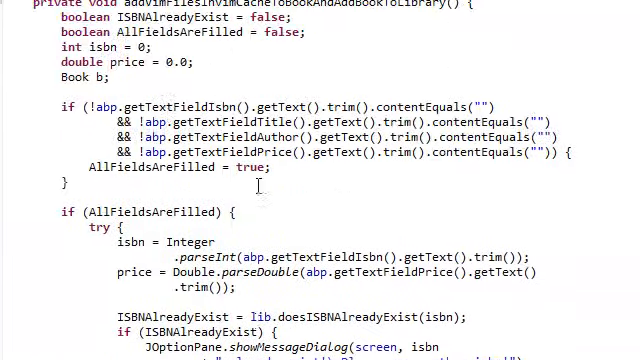
{"action": "scroll", "scroll_direction": "up", "scroll_amount": 3}
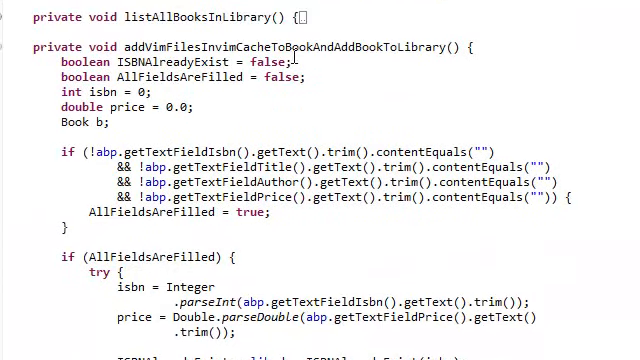
{"action": "scroll", "scroll_direction": "down", "scroll_amount": 3}
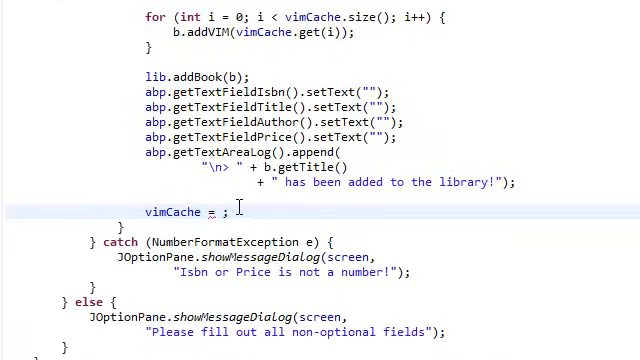
{"action": "type", "text": "ne"}
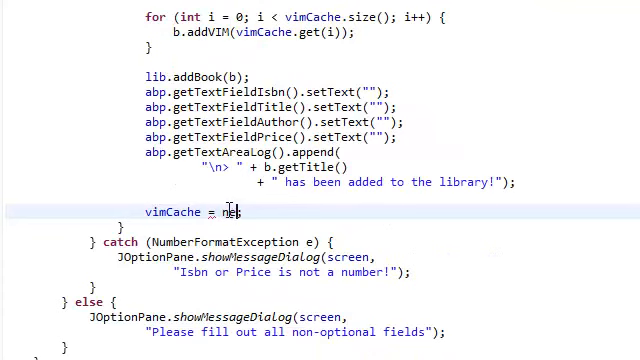
{"action": "type", "text": "new ArrayList;"}
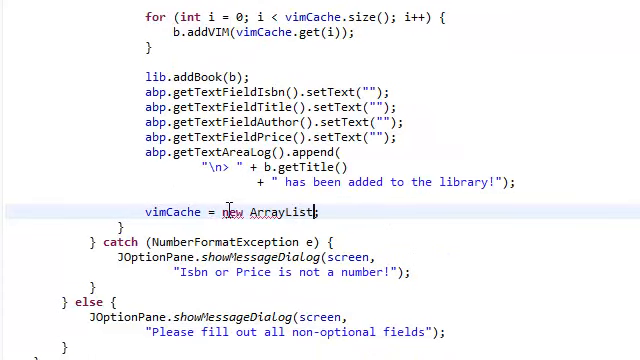
{"action": "type", "text": "<Vim>"}
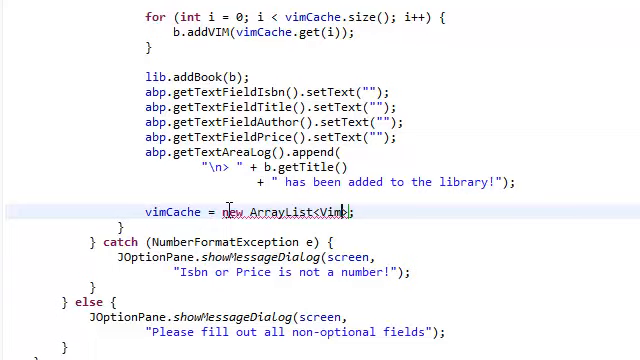
{"action": "type", "text": "();"}
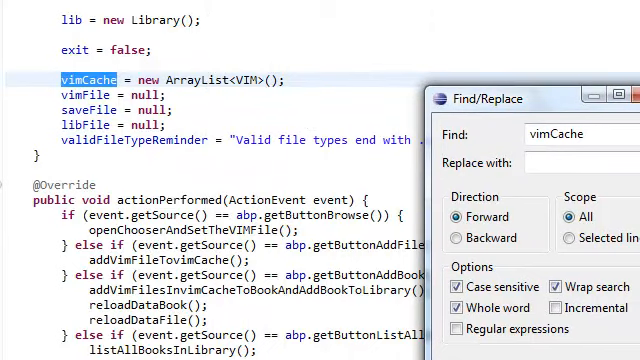
- Check the vimCache = new ArrayList<VIM>() reset line before relaunching
{"action": "scroll", "scroll_direction": "down", "scroll_amount": 3}
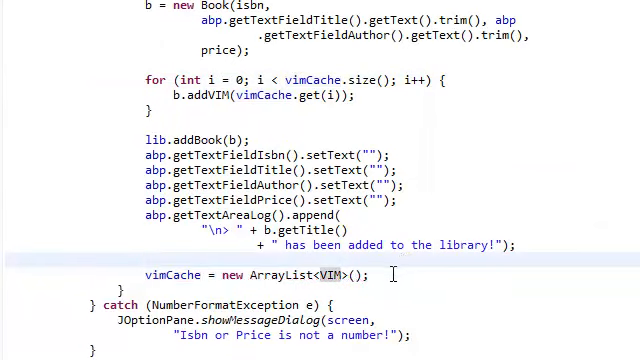
{"action": "mouse_move", "coordinate": [396, 276]}
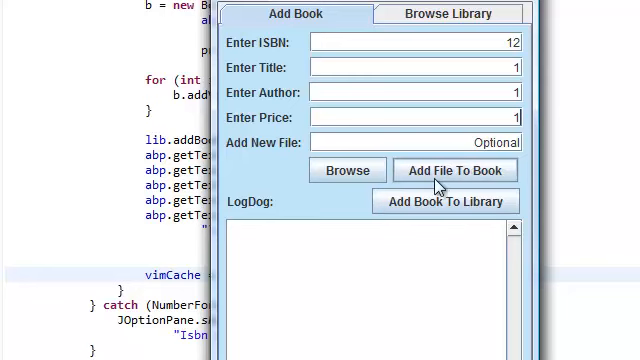
- Attach With you.mp3, add book 12 to the library, verify it in Browse Library and return to Add Book
{"action": "left_click", "coordinate": [348, 168]}
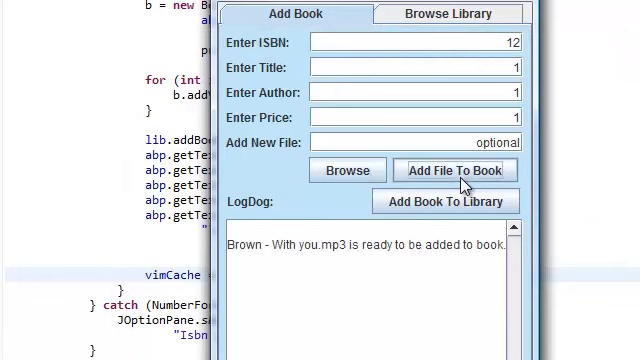
{"action": "left_click", "coordinate": [444, 200]}
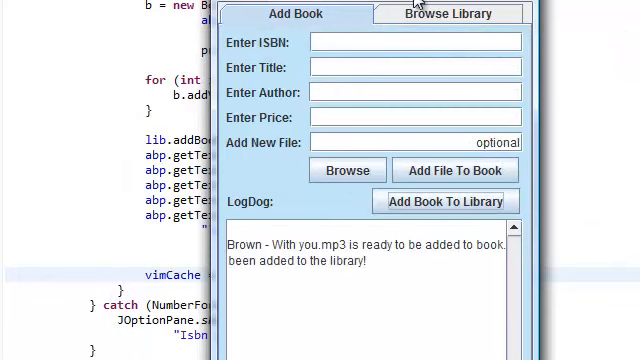
{"action": "left_click", "coordinate": [448, 12]}
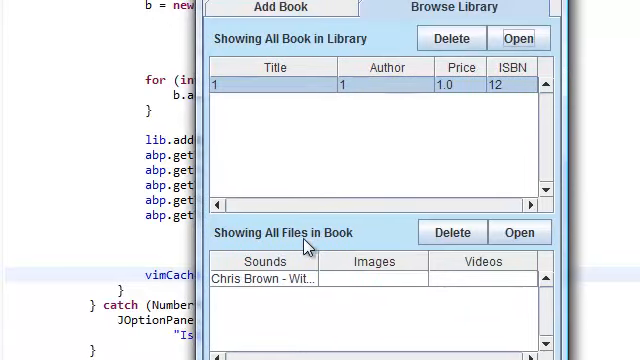
{"action": "left_click", "coordinate": [280, 8]}
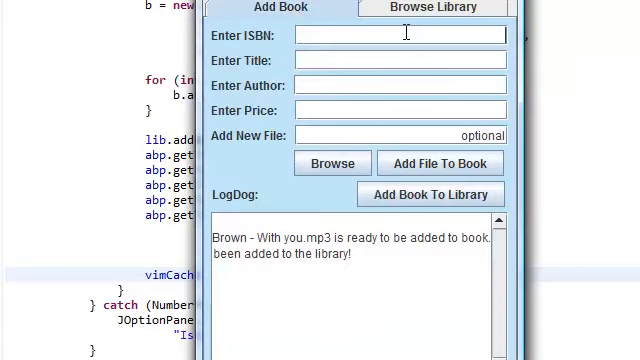
- Enter ISBN 123 and choose Rise Against - Prayer Of The Refugee.mp3 as its file
{"action": "type", "text": "123"}
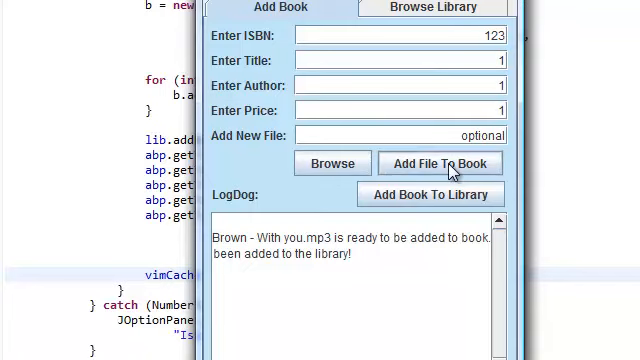
{"action": "mouse_move", "coordinate": [342, 178]}
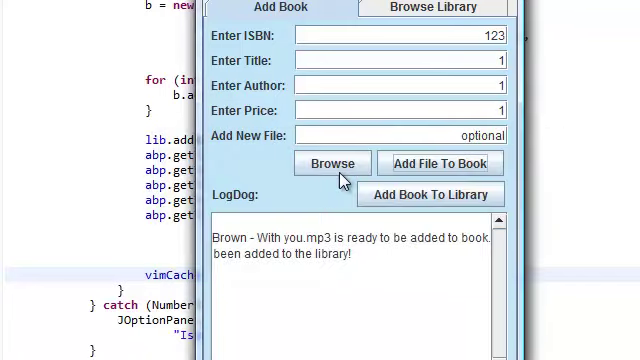
{"action": "left_click", "coordinate": [332, 162]}
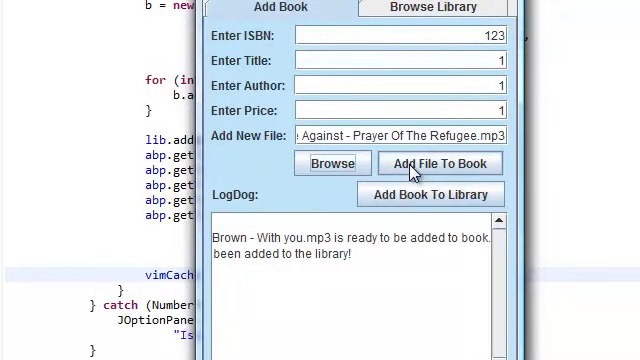
{"action": "left_click", "coordinate": [332, 162]}
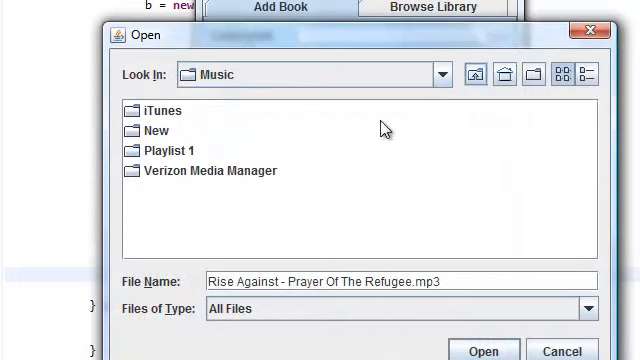